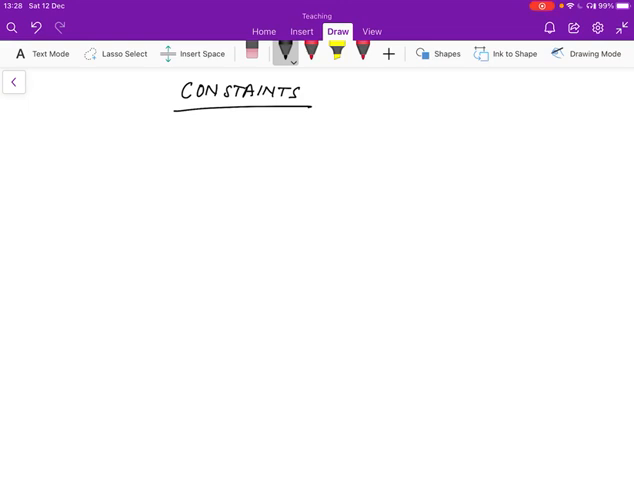
- Handwrite STABILITY and BIBO under the CONSTAINTS heading and begin a small square brick
left_click_drag(80, 138, 104, 136)
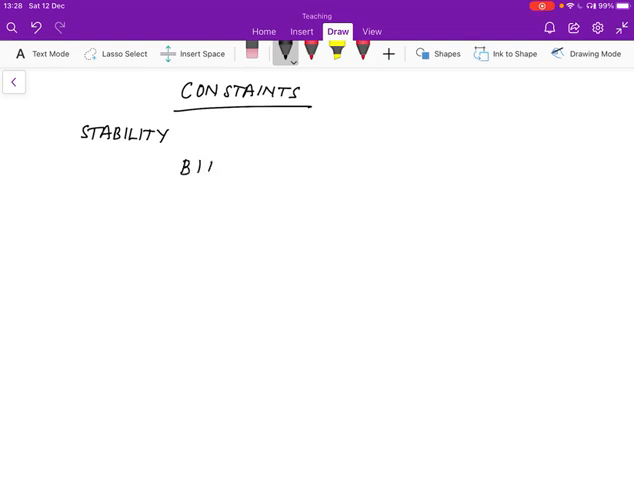
type("BO")
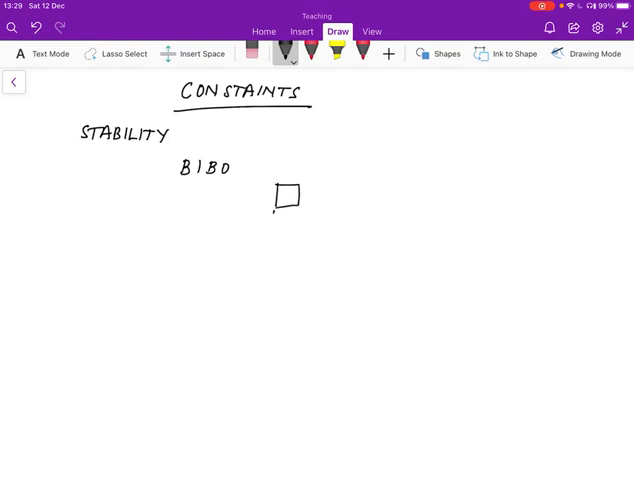
- Sketch a three-brick tower on hatched ground with a pushing arrow, then a second ground line to the right
left_click_drag(276, 216, 300, 232)
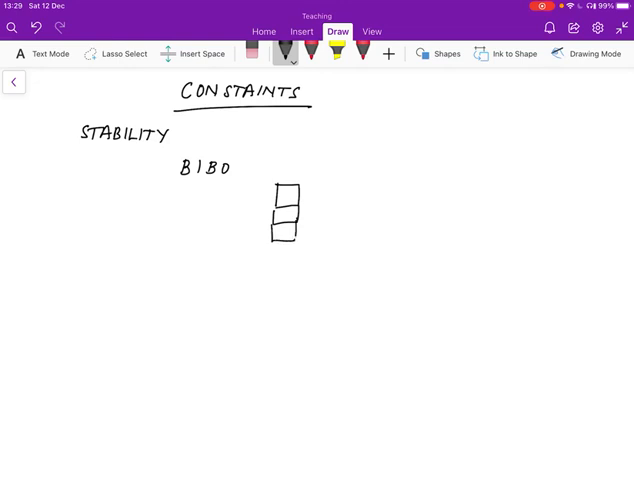
left_click_drag(218, 264, 348, 262)
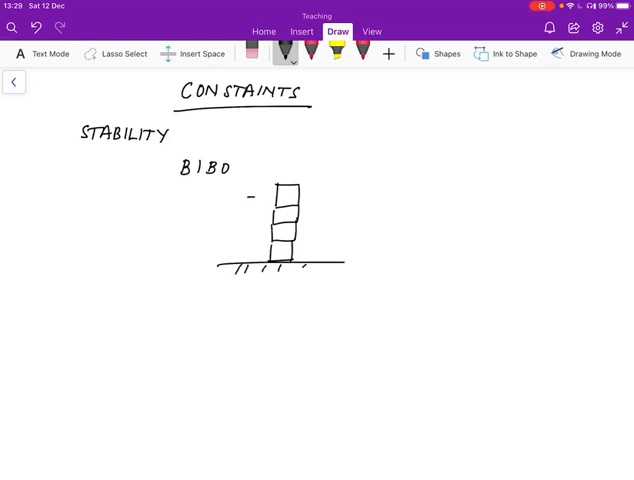
left_click_drag(248, 196, 268, 196)
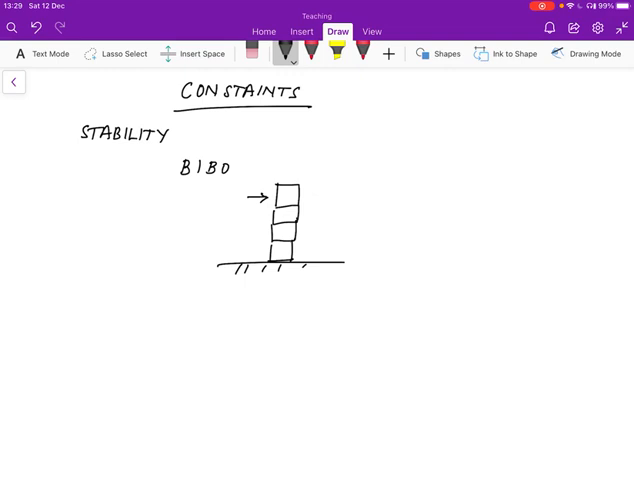
left_click_drag(380, 258, 484, 256)
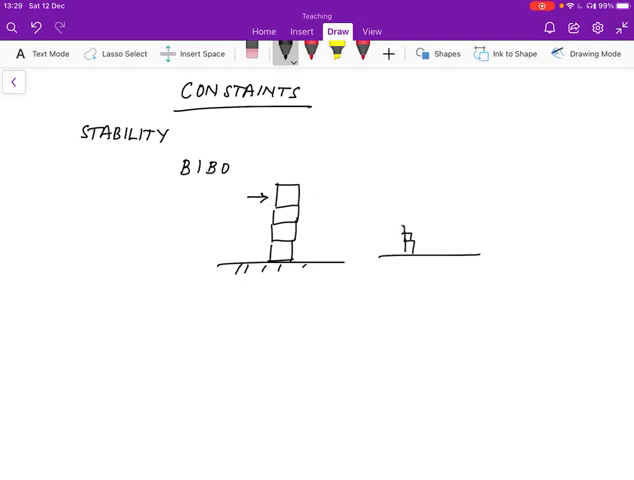
- Draw a tall thin brick stack with a pushing arrow and label it BOUND U SMALLER
left_click_drag(404, 236, 404, 210)
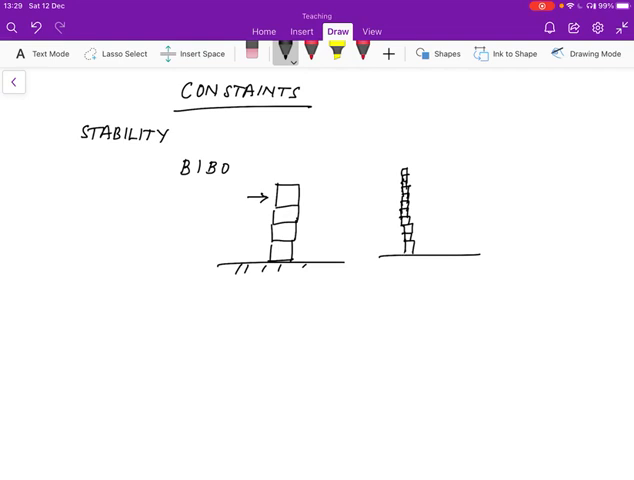
left_click_drag(380, 174, 398, 174)
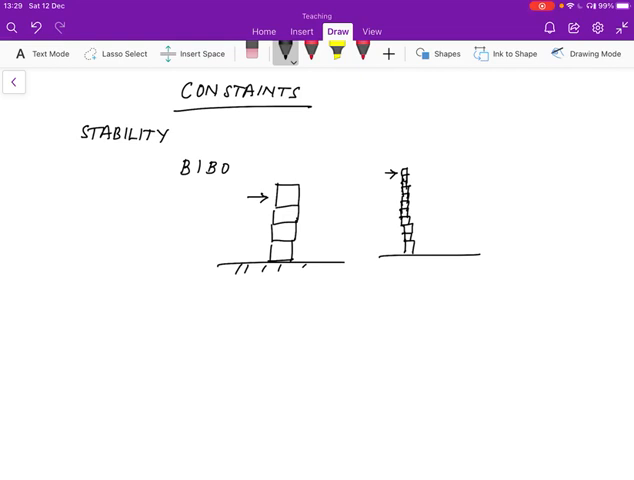
type("Bou")
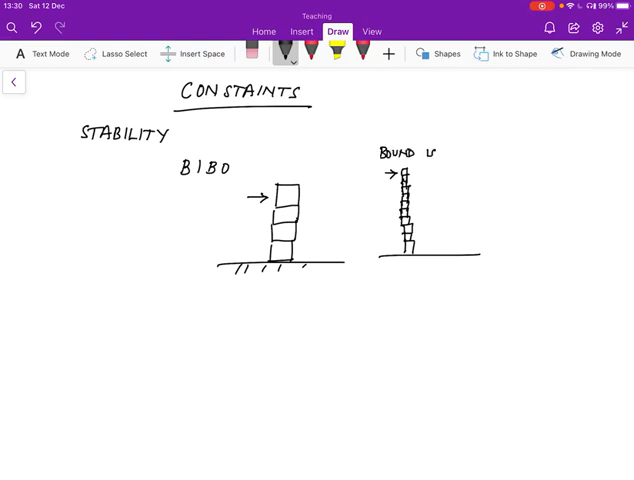
type("SMA")
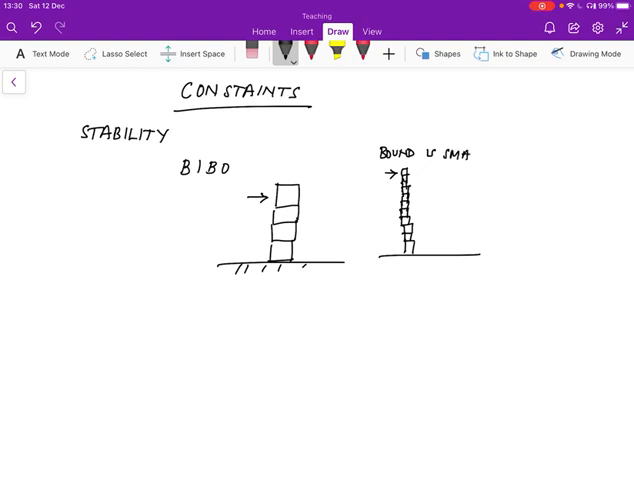
type("LLER")
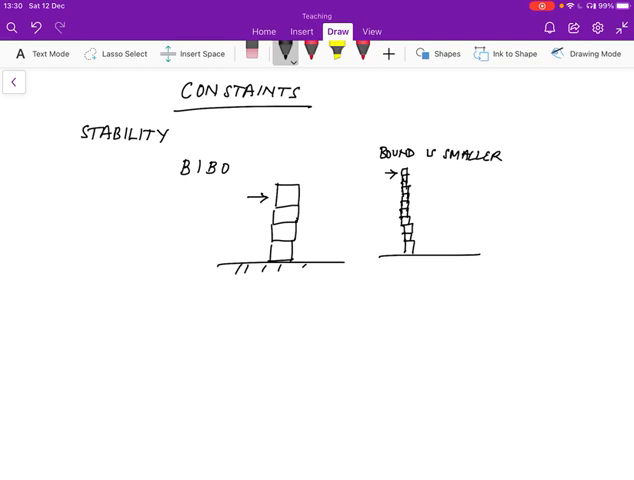
- Add an underlined ZERO INPUT heading below the sketches with a long line drawn under it
scroll("up", 3)
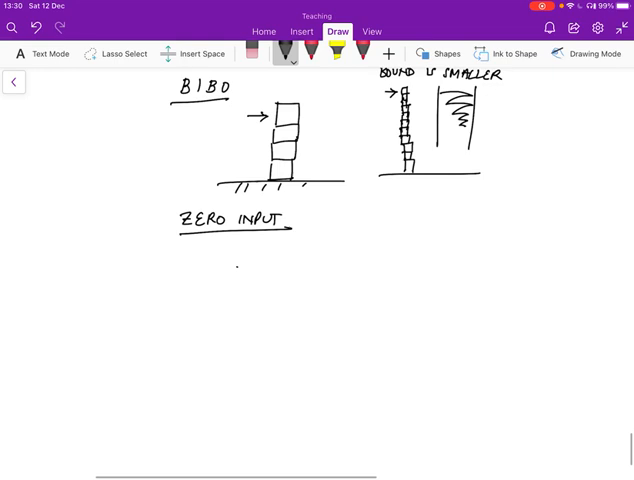
left_click_drag(236, 268, 328, 262)
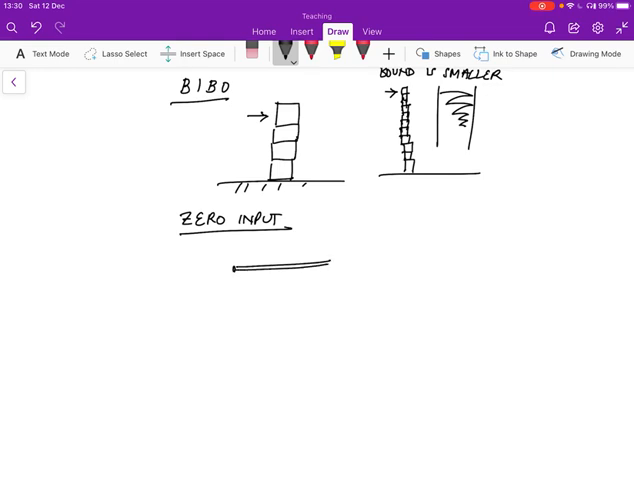